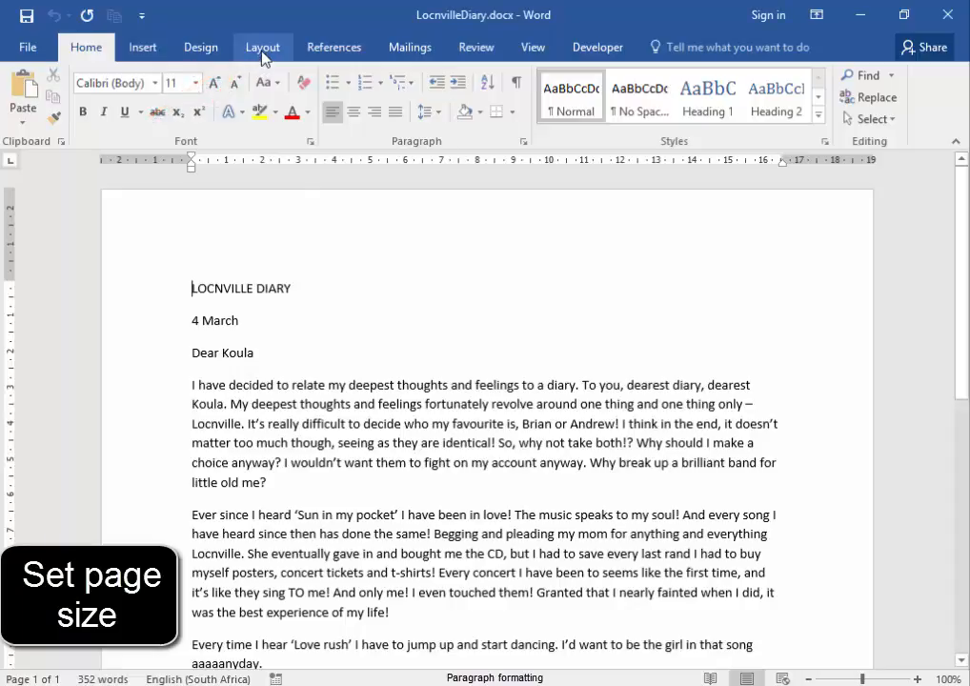
# Set the page size to A4 (21 cm x 29.7 cm) from the Layout ribbon.
pyautogui.click(263, 46)
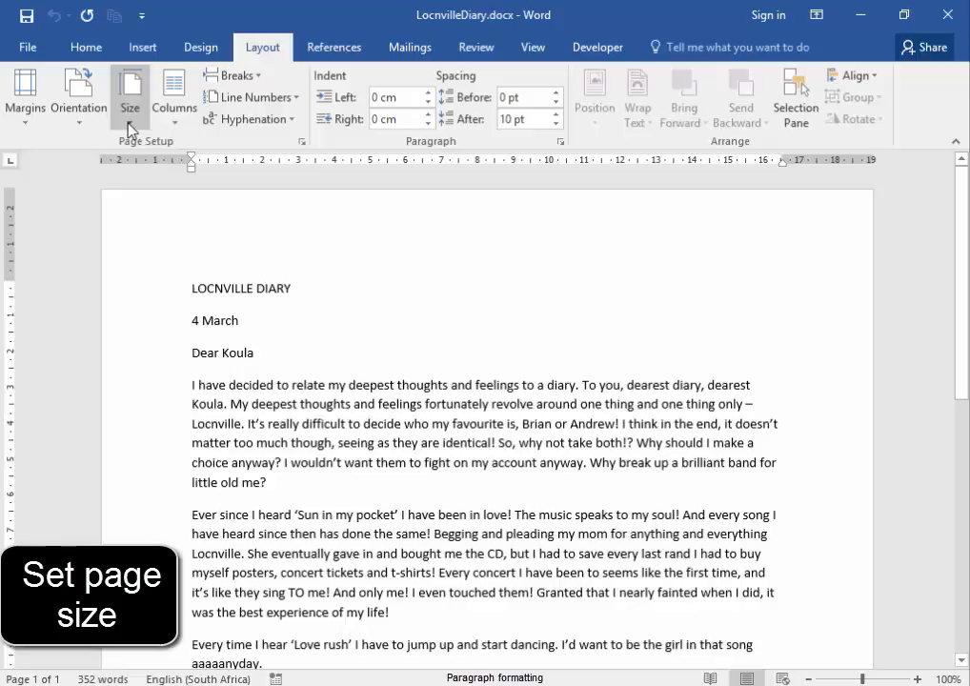
pyautogui.click(130, 95)
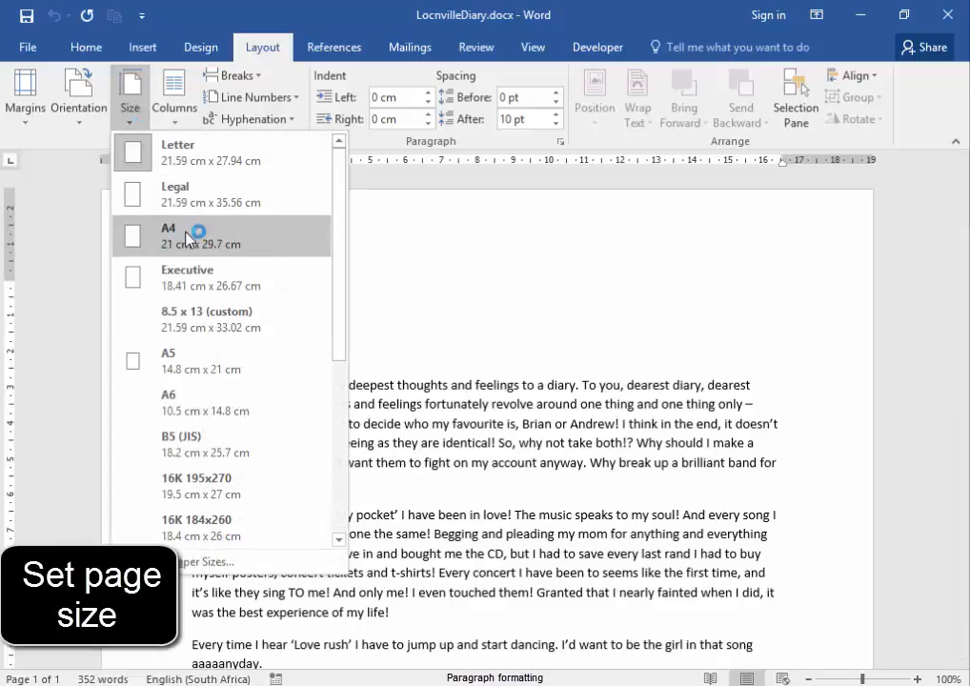
pyautogui.click(168, 233)
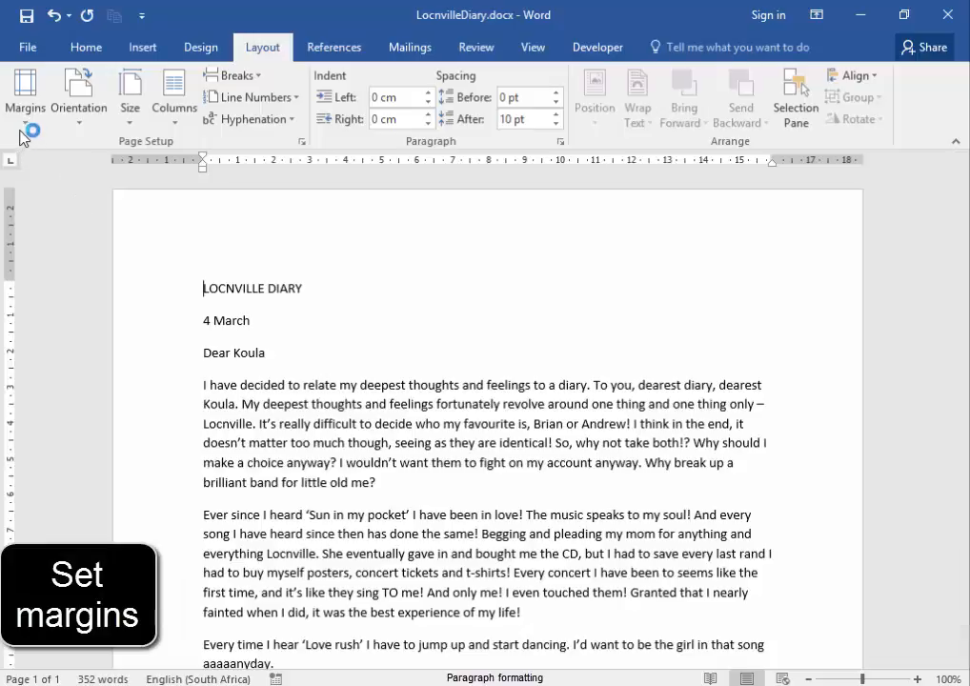
# Browse the Margins presets list down toward the Custom Margins option.
pyautogui.click(24, 92)
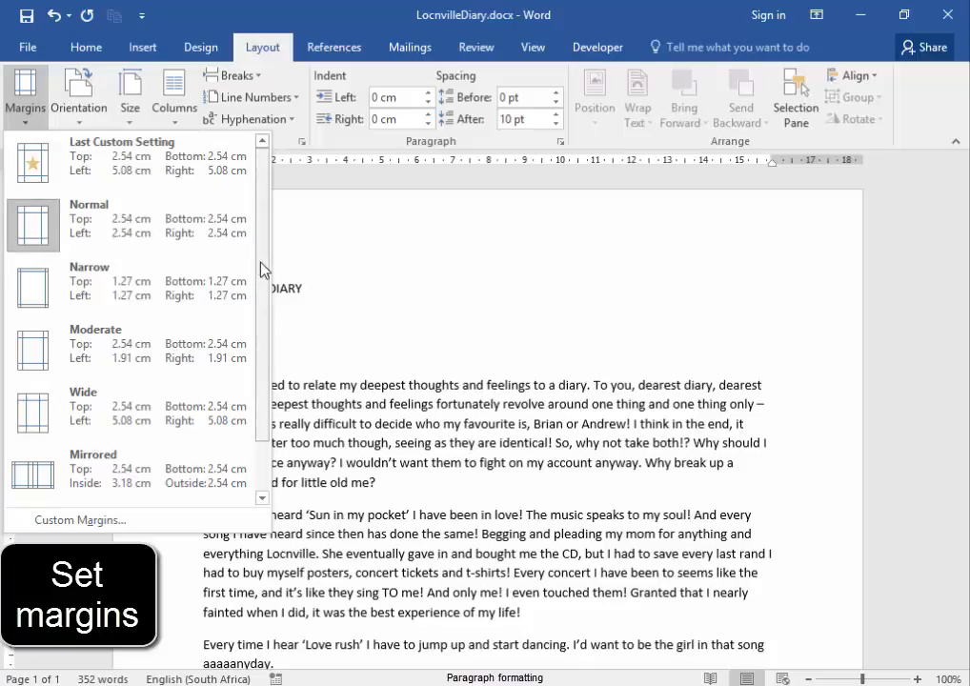
pyautogui.scroll(-3)
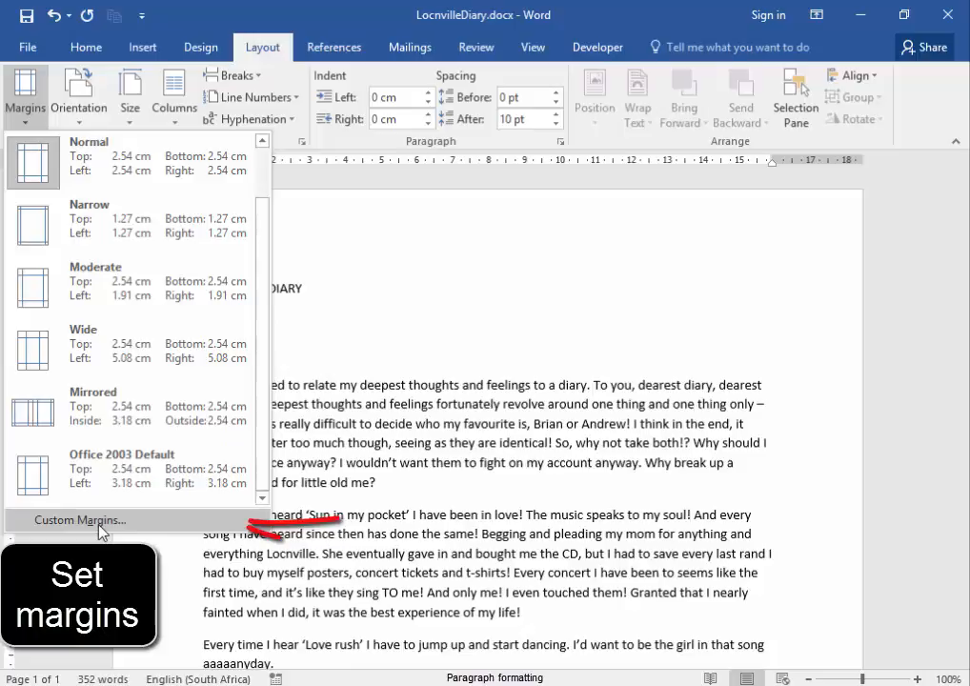
# Set left and right margins to 5.08 cm in Page Setup, leaving top and bottom at 2.54 cm.
pyautogui.click(80, 518)
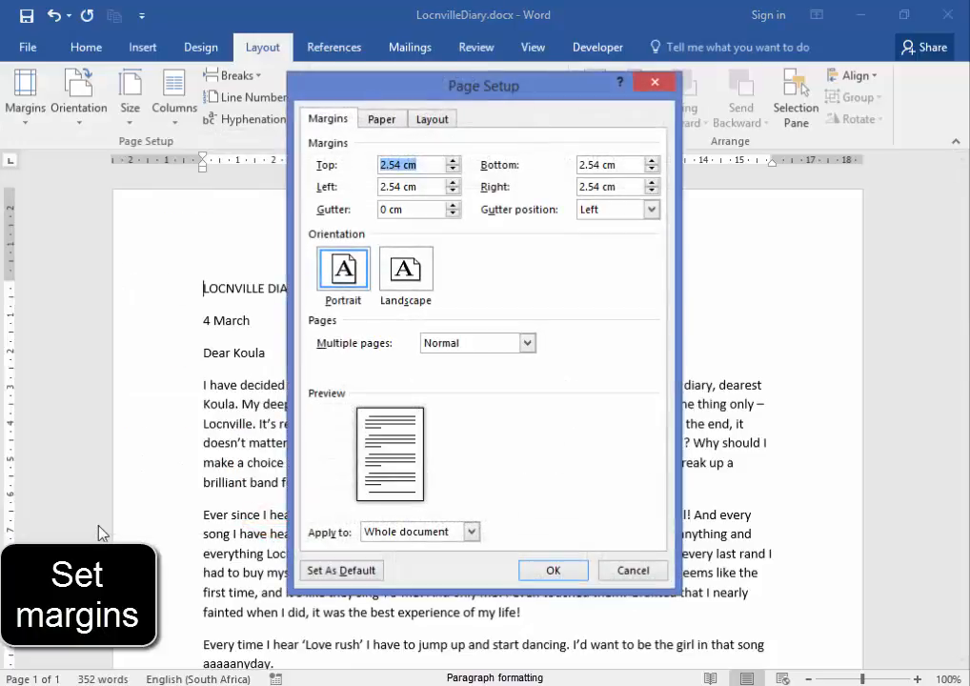
pyautogui.moveTo(378, 185)
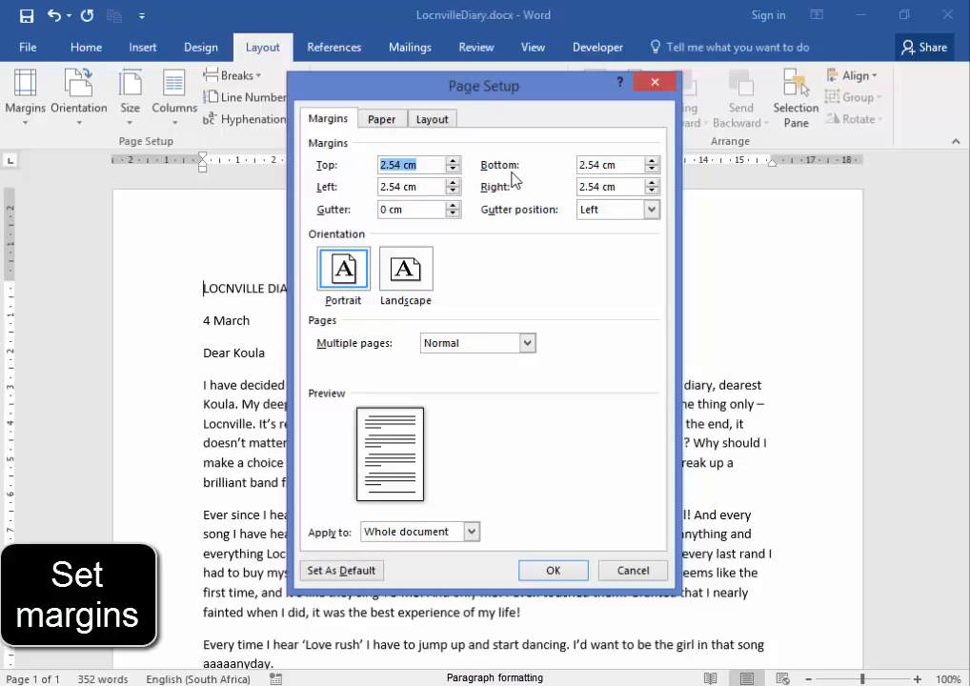
pyautogui.moveTo(327, 202)
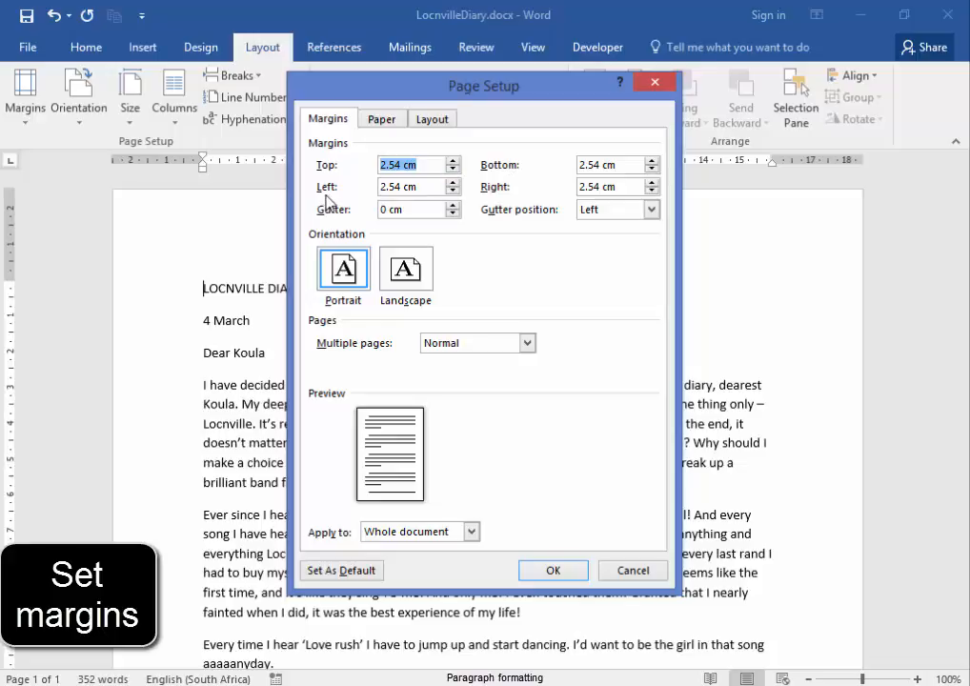
pyautogui.moveTo(503, 198)
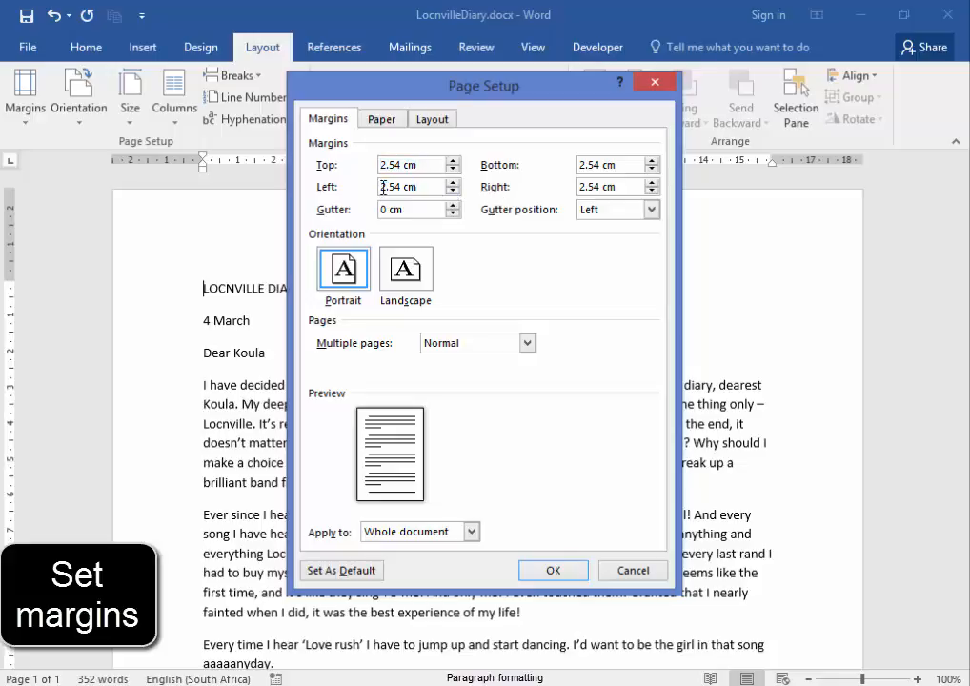
pyautogui.write('5')
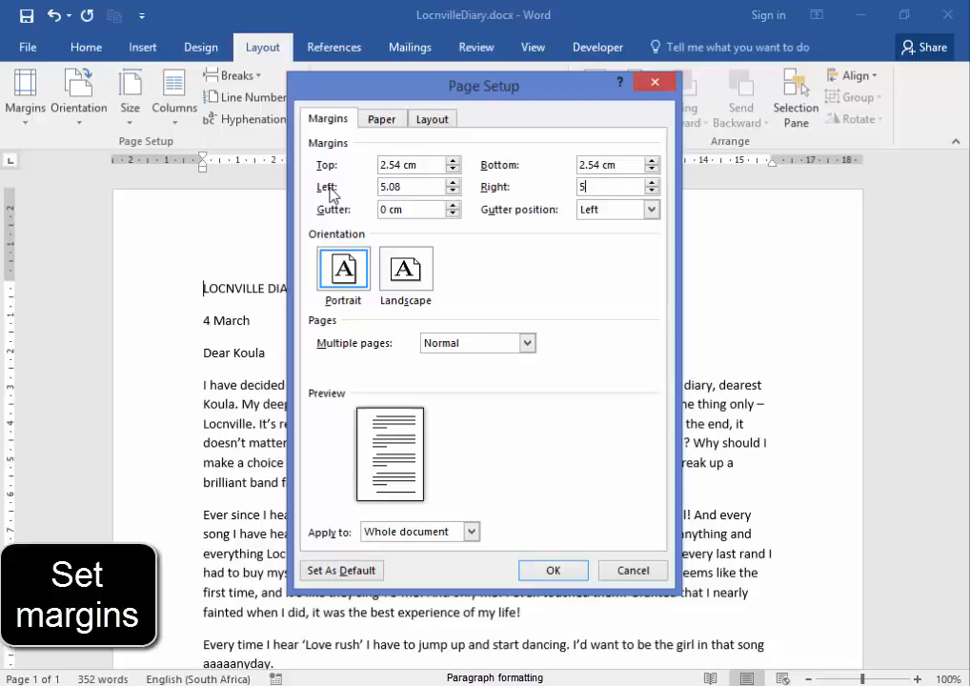
pyautogui.write('.08')
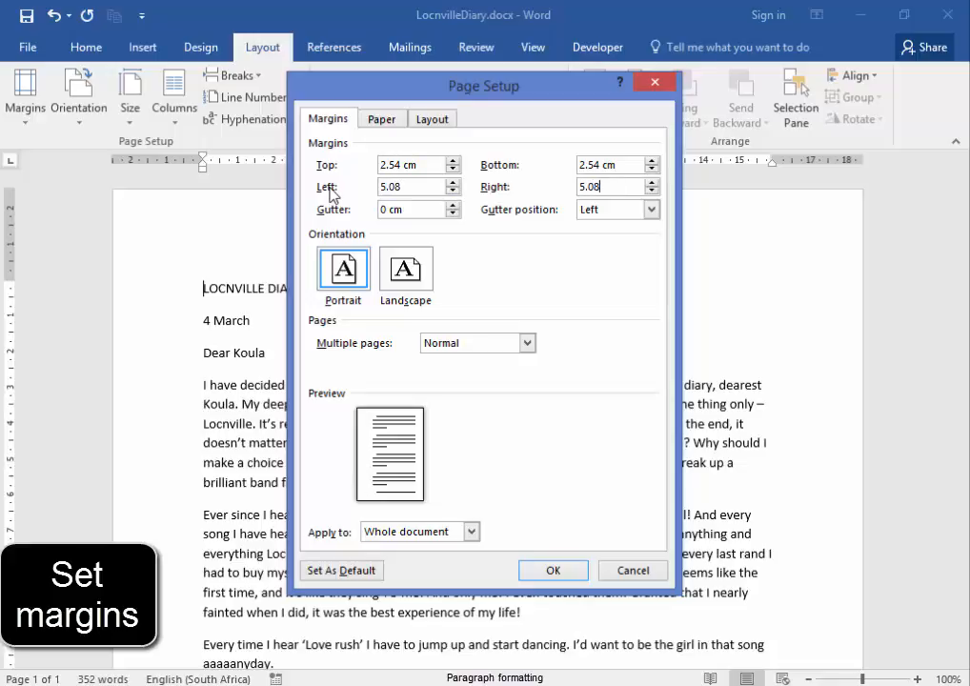
pyautogui.click(552, 570)
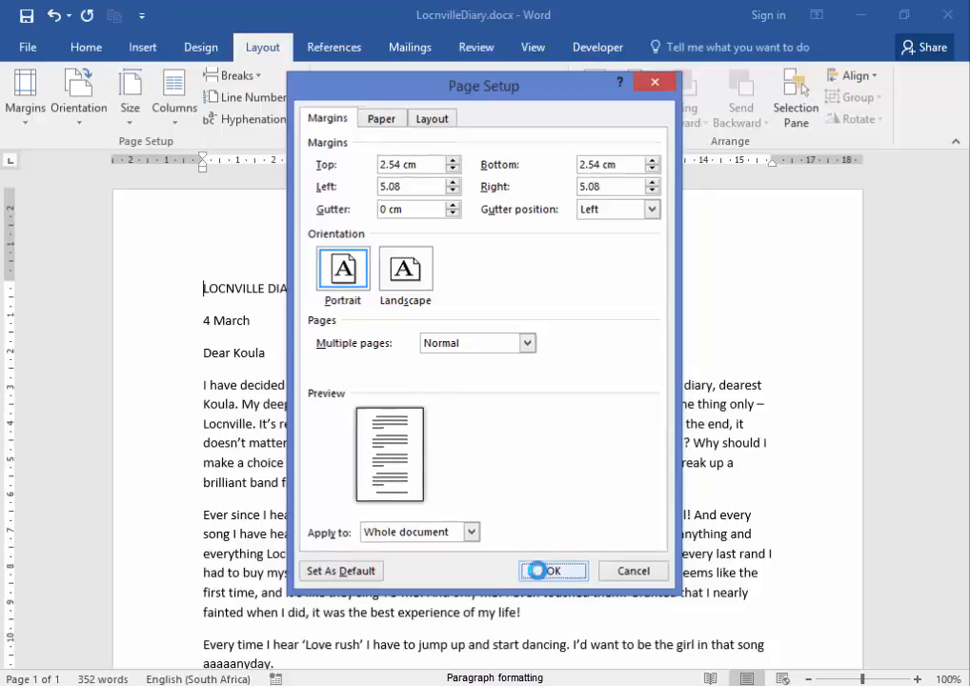
pyautogui.click(553, 570)
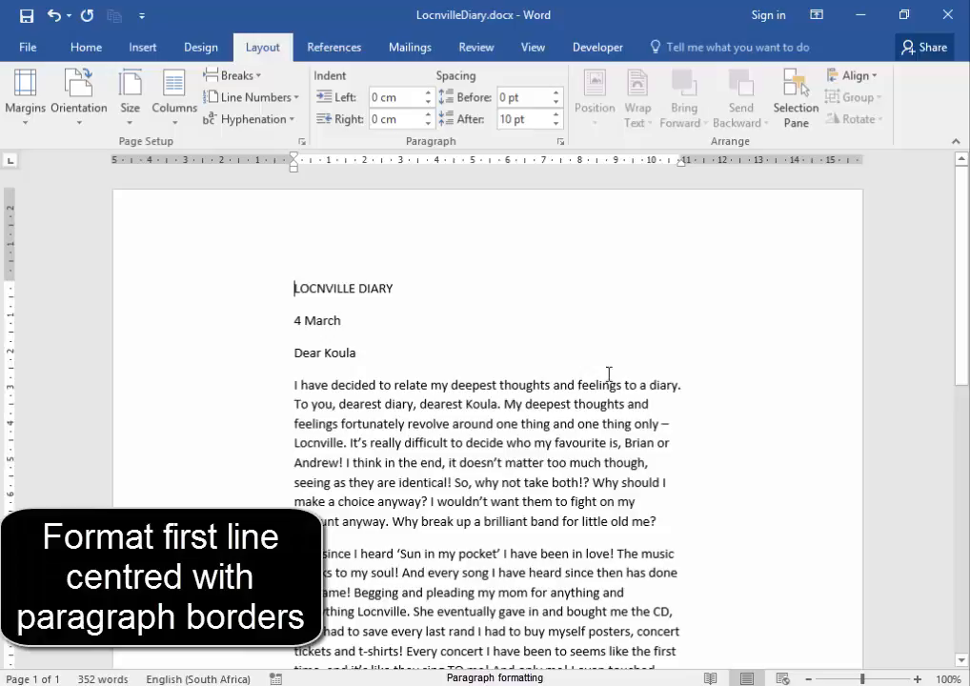
# Centre the LOCNVILLE DIARY title and bring up its Borders and Shading settings.
pyautogui.click(85, 46)
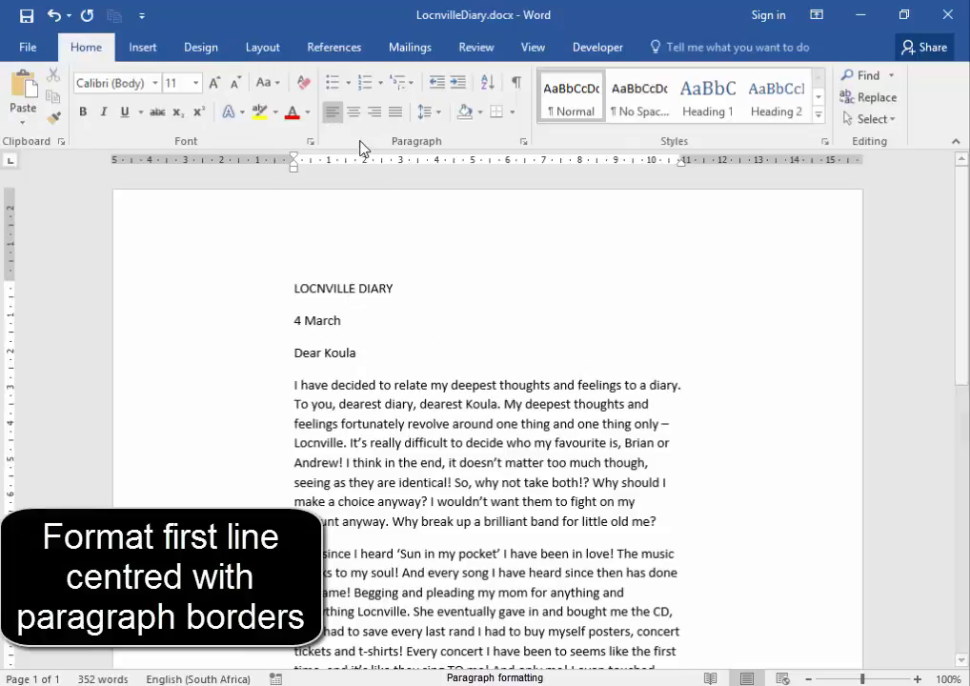
pyautogui.click(354, 113)
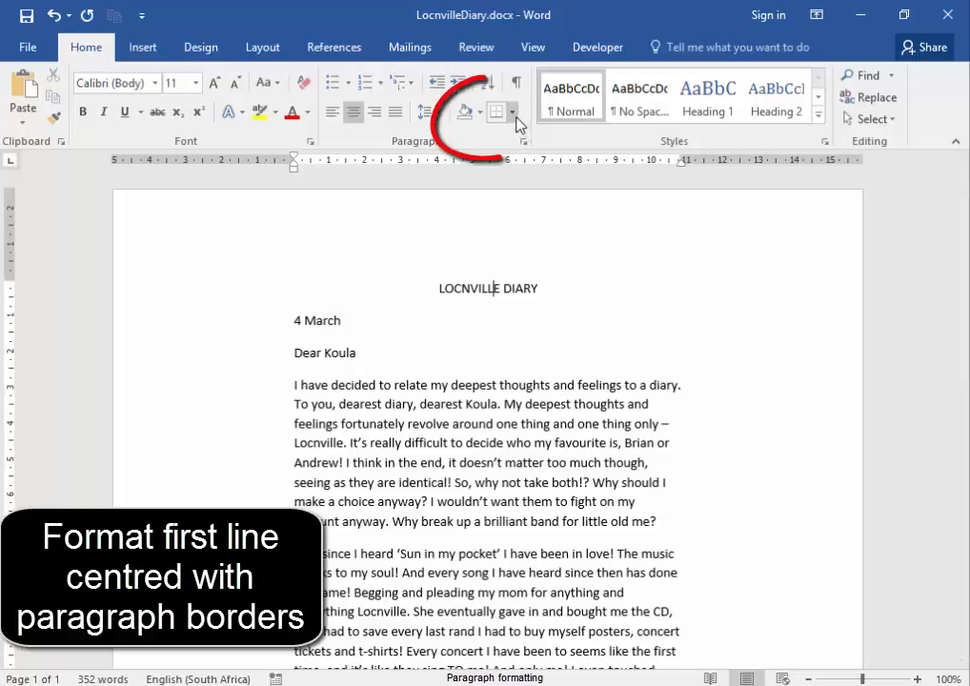
pyautogui.click(515, 110)
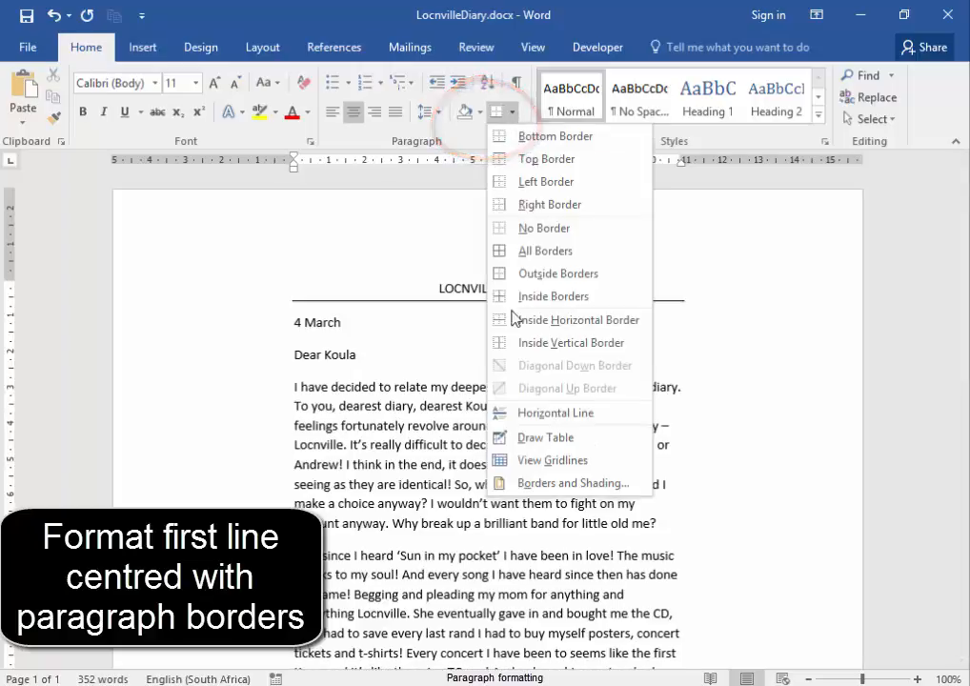
pyautogui.click(574, 484)
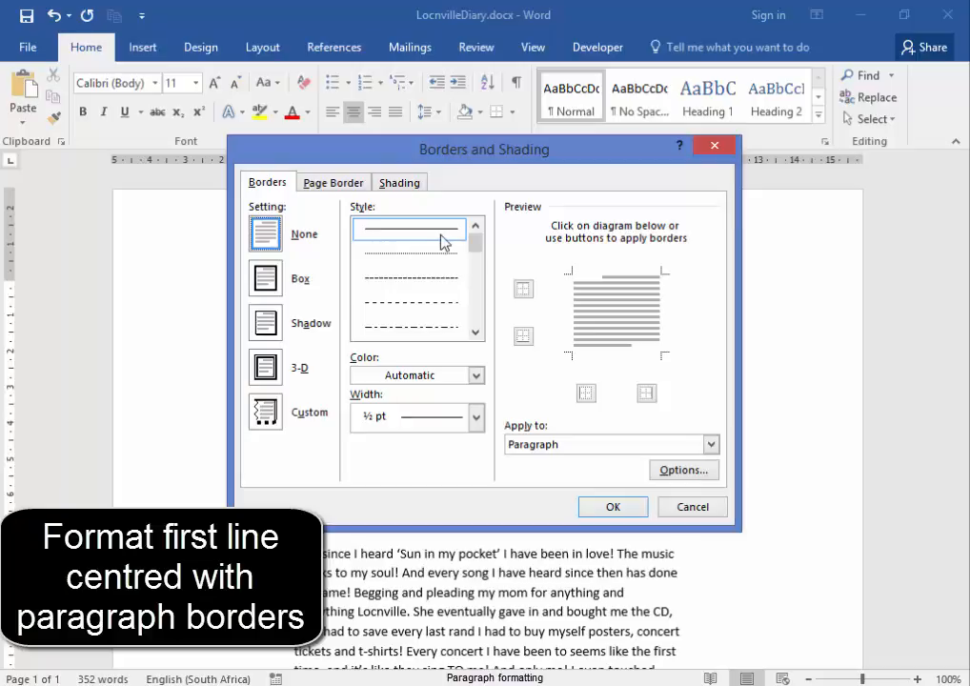
# Apply red 3 pt top and bottom borders to the title, then right-align the date.
pyautogui.click(474, 373)
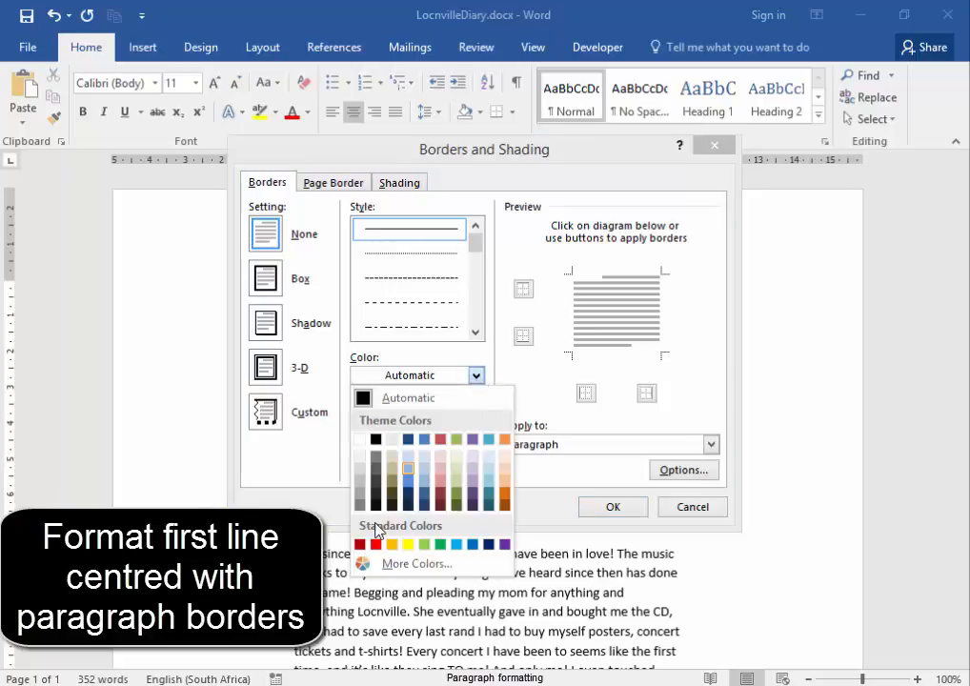
pyautogui.click(375, 545)
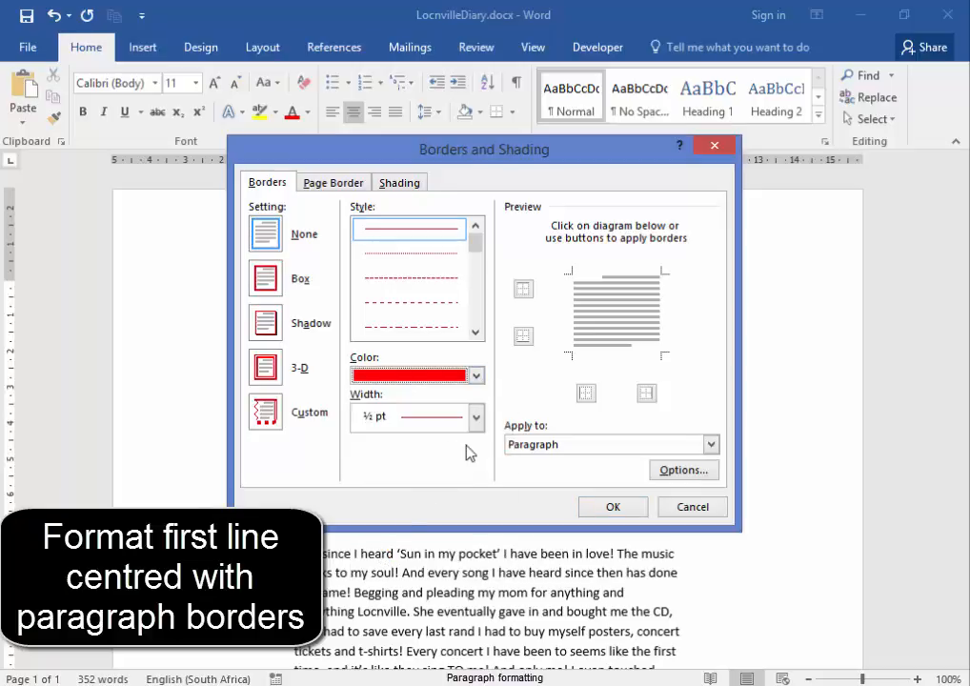
pyautogui.click(475, 416)
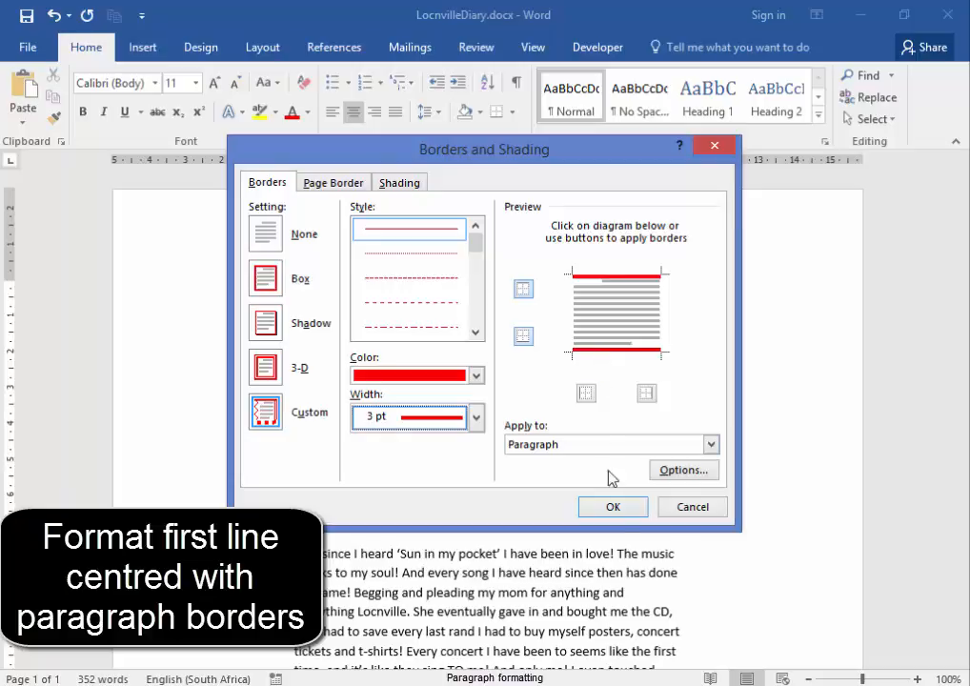
pyautogui.click(614, 507)
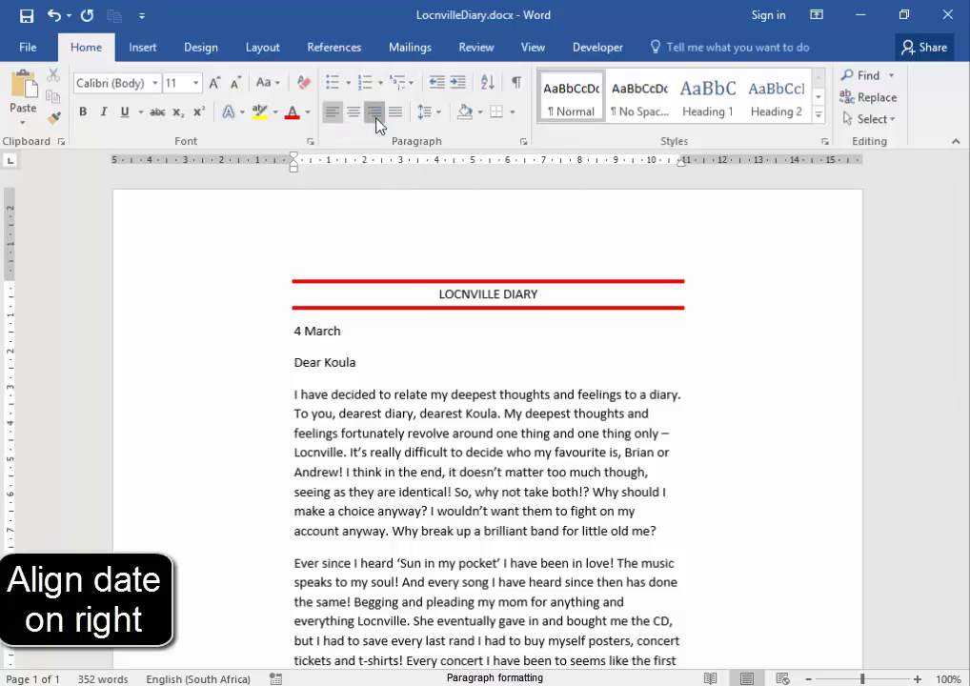
pyautogui.click(374, 110)
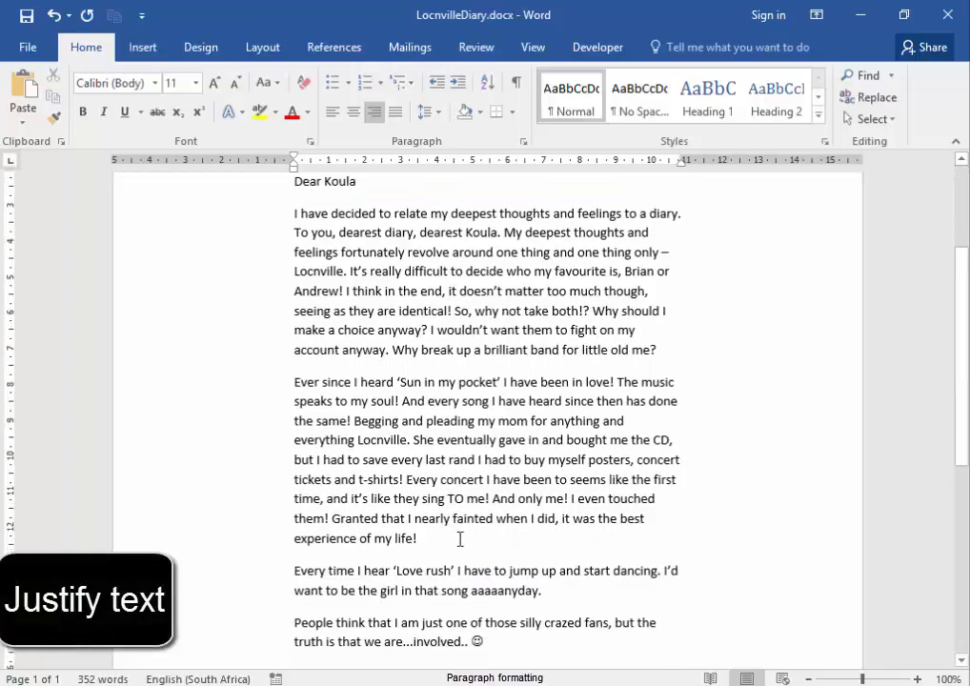
# Scroll down through the diary body toward the P.S. line to prepare for justification.
pyautogui.scroll(-3)
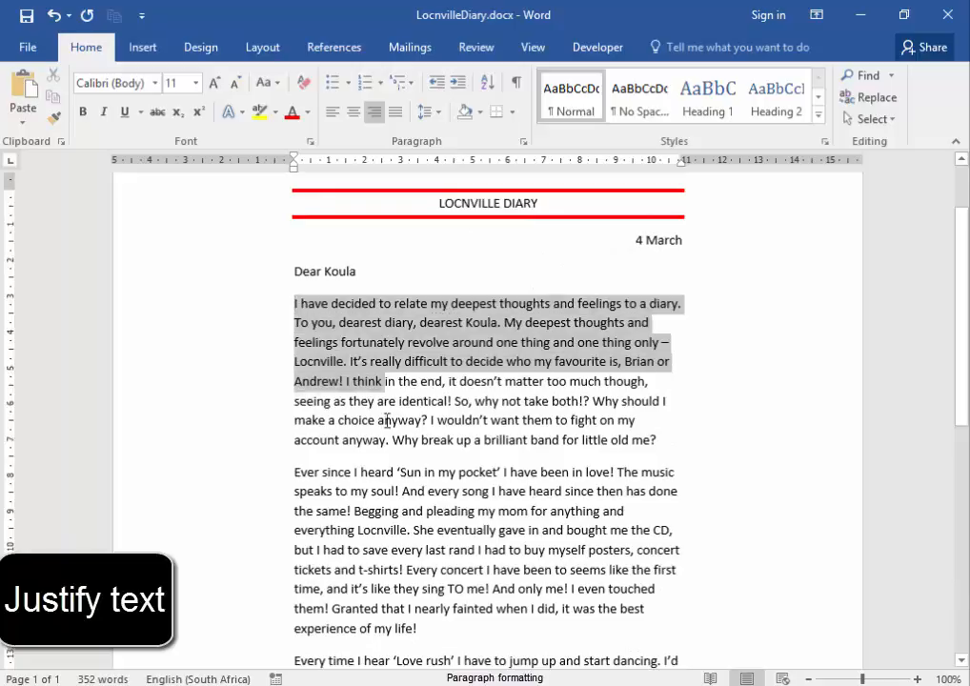
pyautogui.scroll(-3)
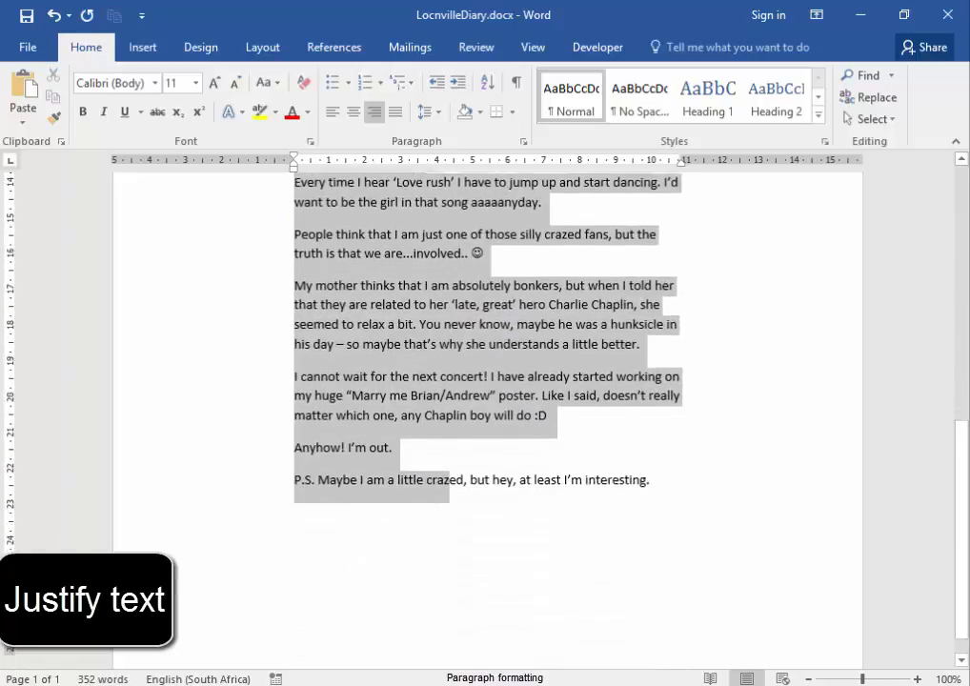